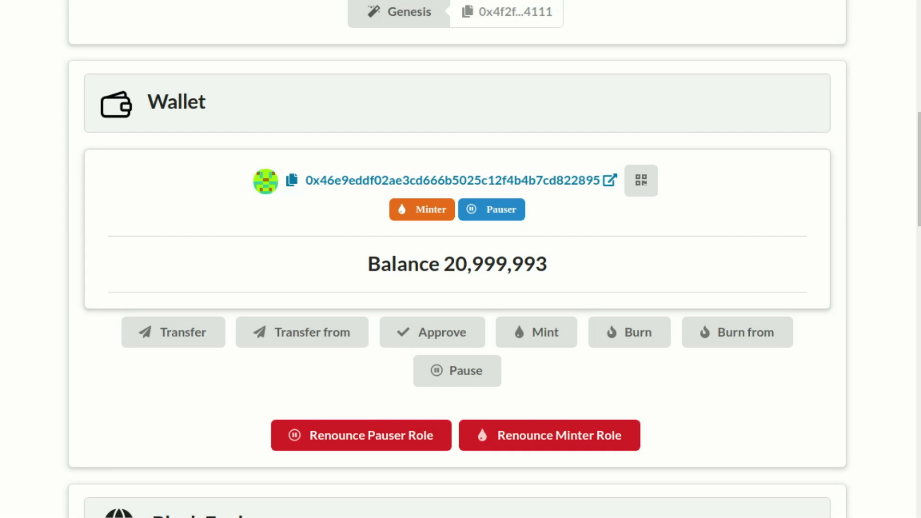
{"action": "mouse_move", "coordinate": [842, 235]}
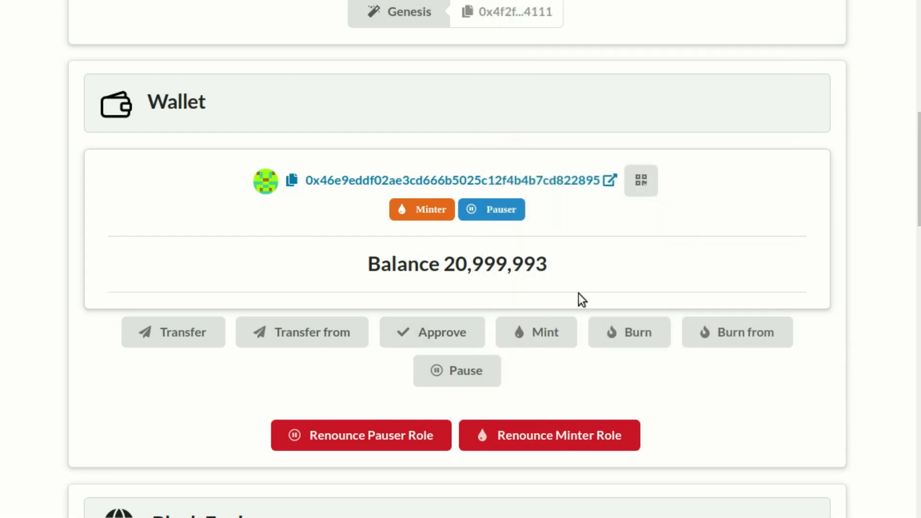
- Start an approval, scan the destination address from its QR code, and enter amount 20
{"action": "left_click", "coordinate": [432, 332]}
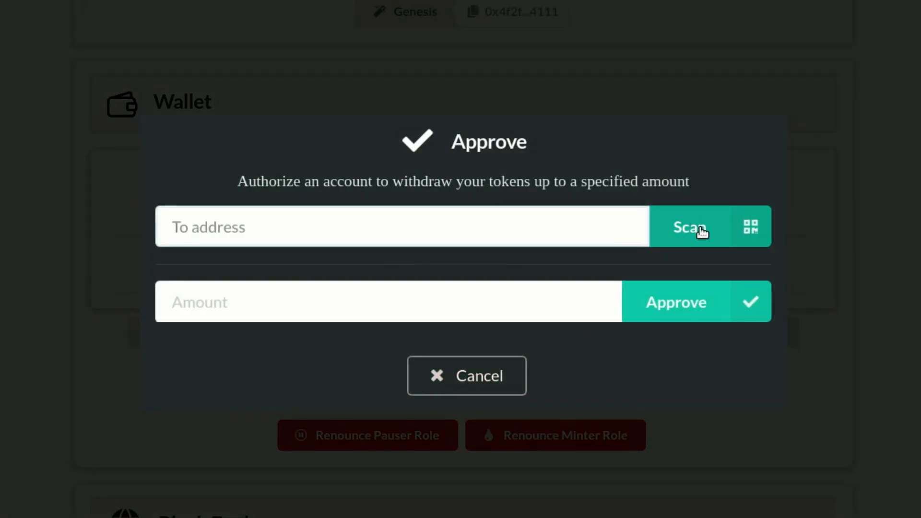
{"action": "left_click", "coordinate": [688, 226]}
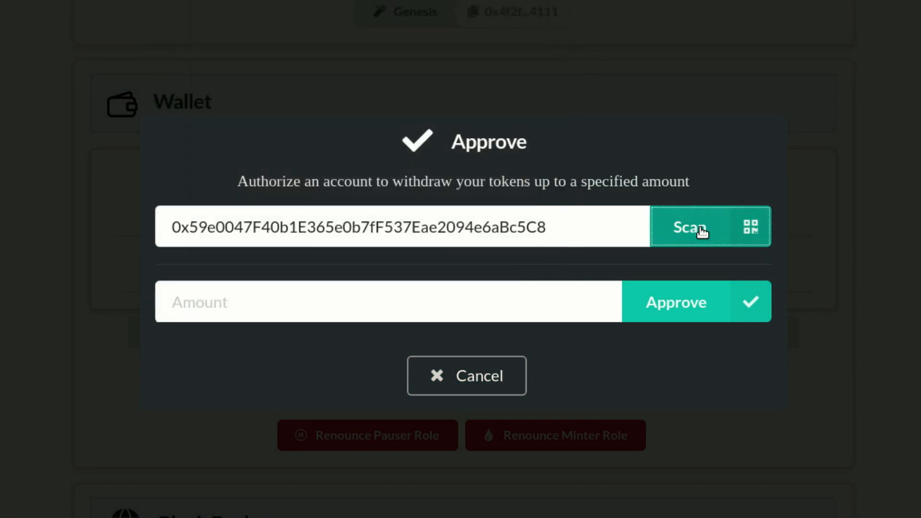
{"action": "mouse_move", "coordinate": [557, 313]}
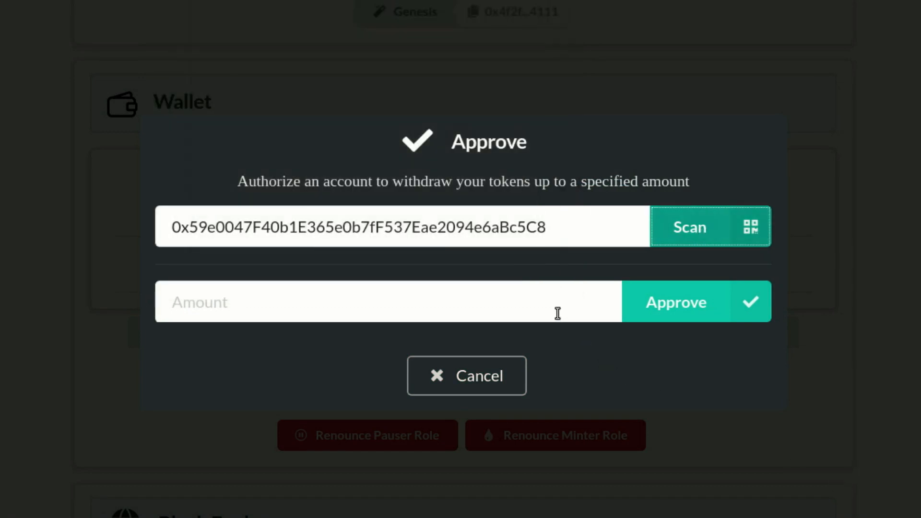
{"action": "type", "text": "20"}
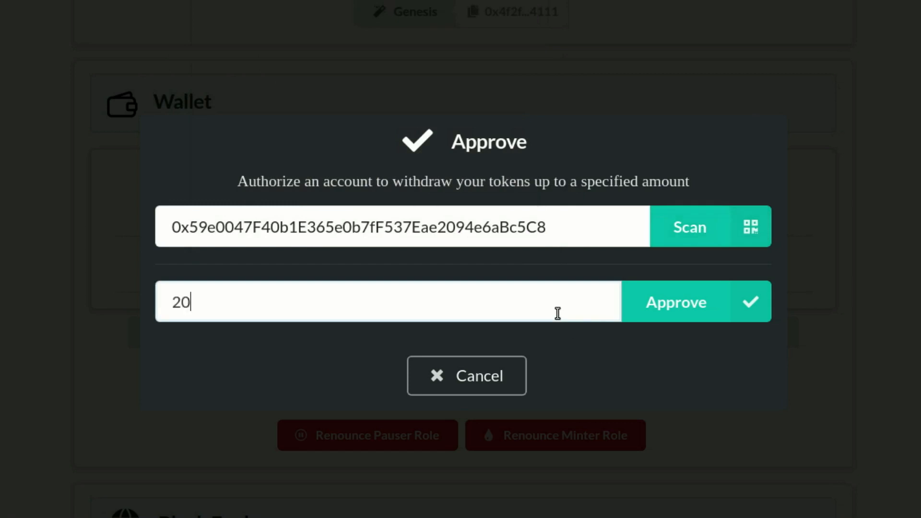
- Submit the 20 TOM approval, accept the browser prompt, and confirm it in MetaMask
{"action": "left_click", "coordinate": [676, 301]}
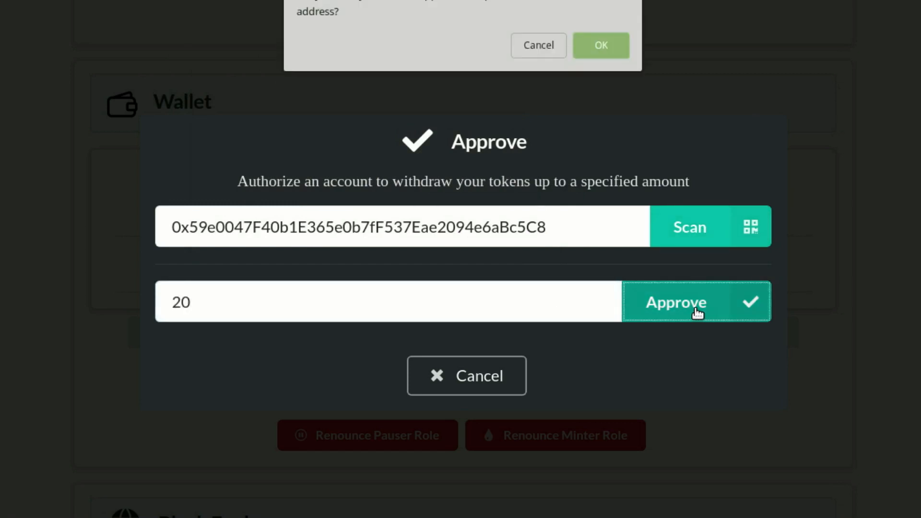
{"action": "left_click", "coordinate": [675, 303]}
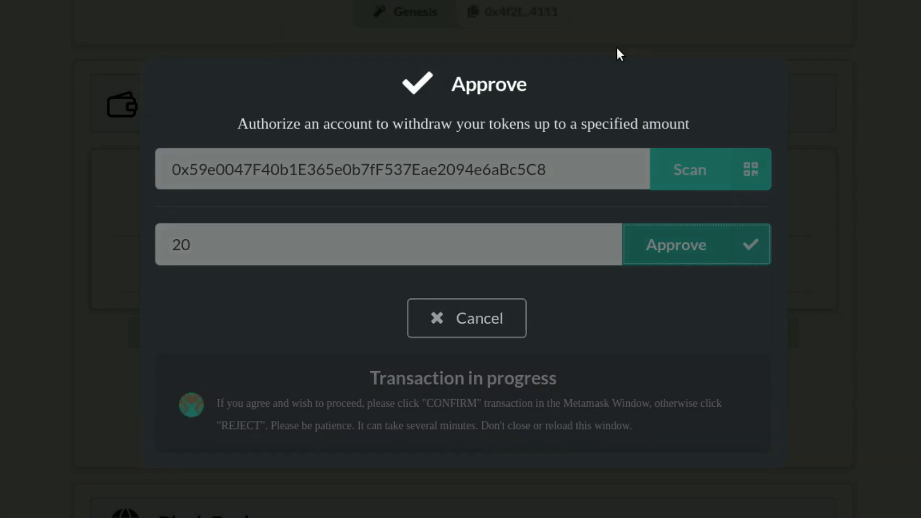
{"action": "left_click", "coordinate": [696, 244]}
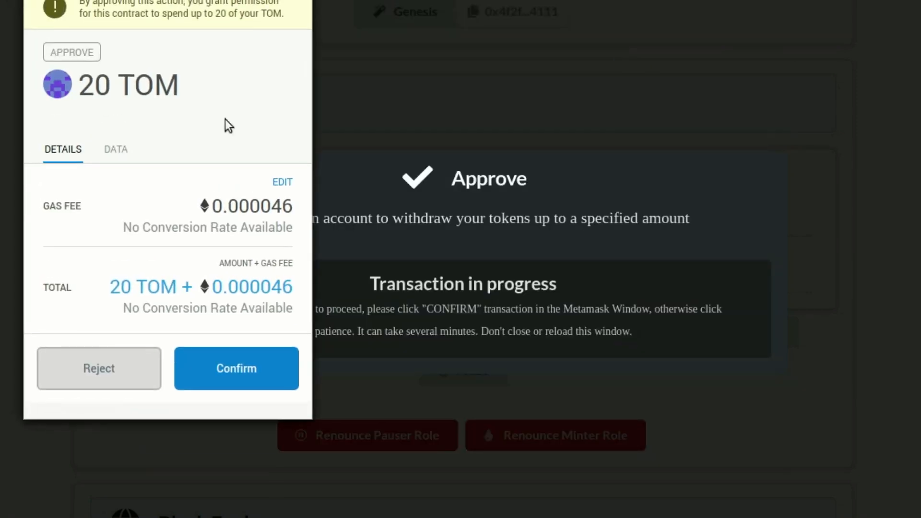
{"action": "left_click", "coordinate": [236, 368]}
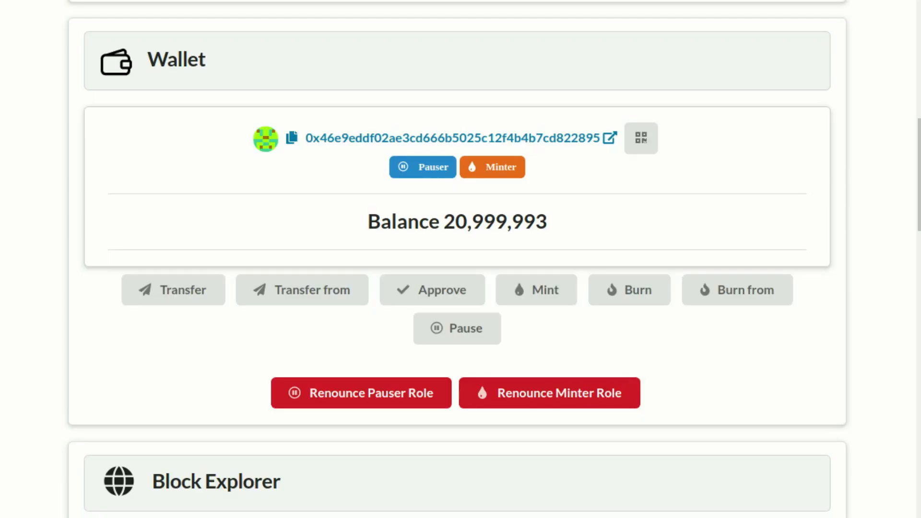
- Open the newest 20-token approval row in the Block Explorer list
{"action": "scroll", "scroll_direction": "down", "scroll_amount": 3}
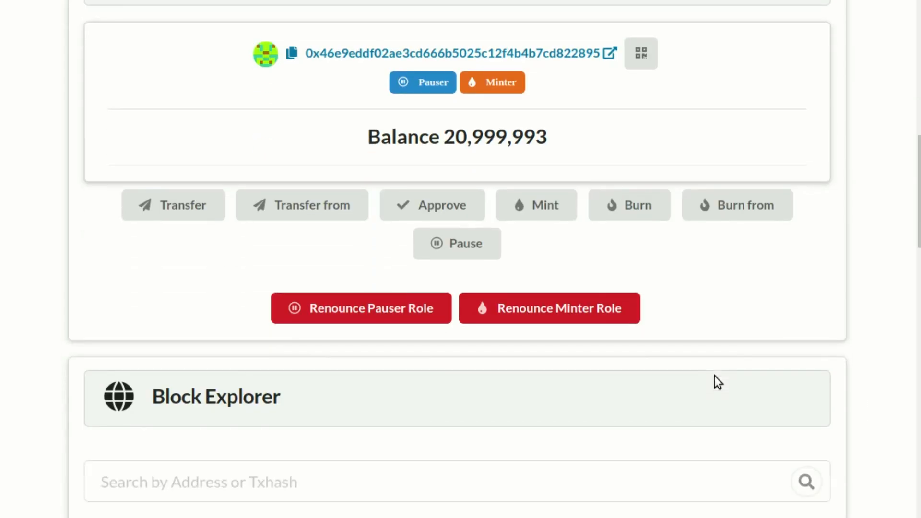
{"action": "scroll", "scroll_direction": "down", "scroll_amount": 3}
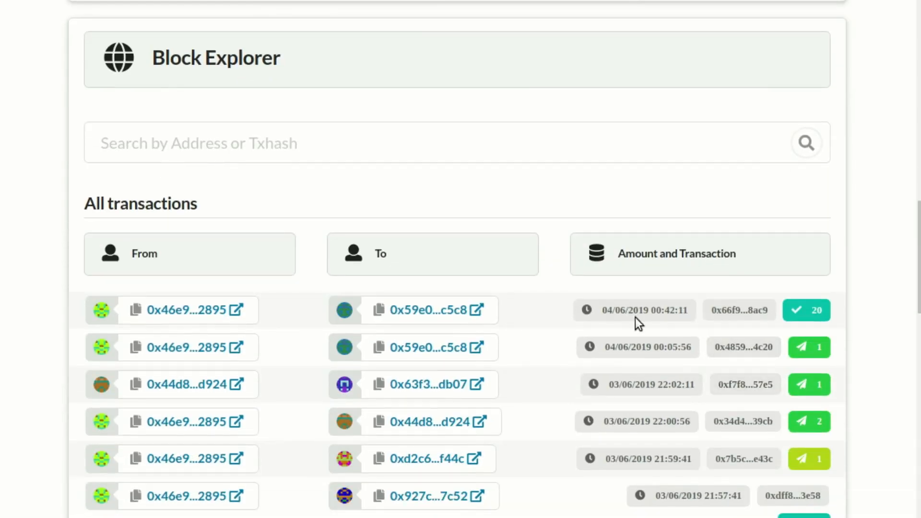
{"action": "left_click", "coordinate": [739, 310]}
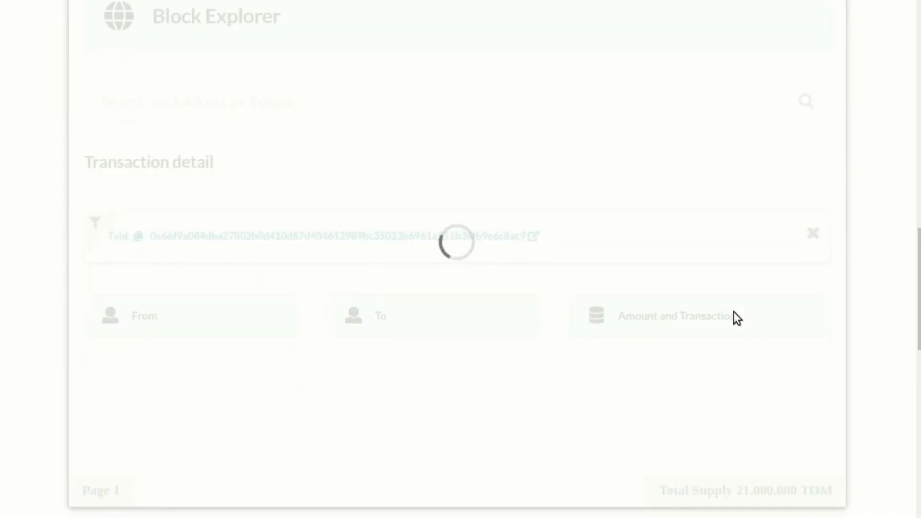